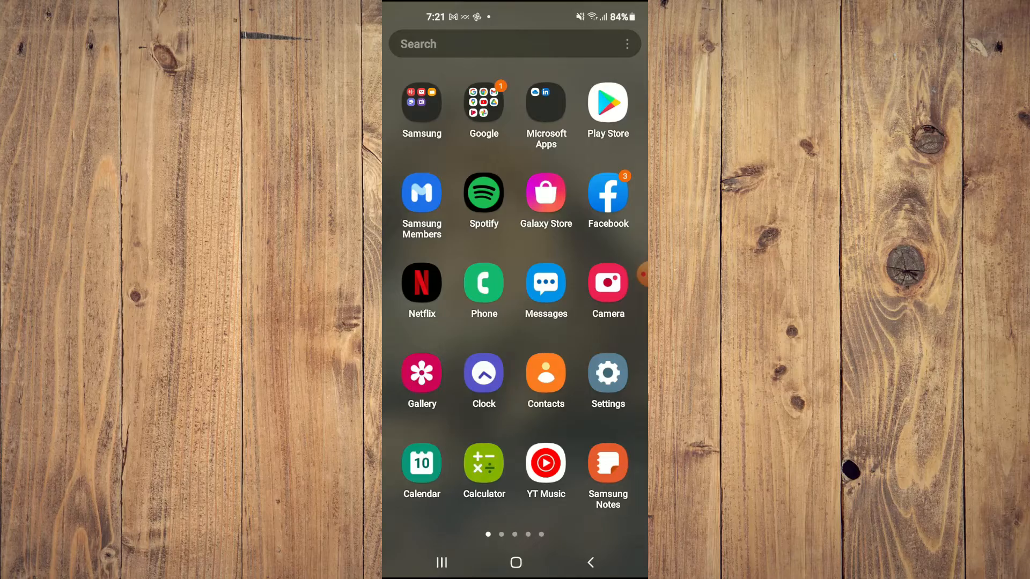
Open the smiling brown dog photo in Gallery and bring up its share sheet.
left_click(421, 375)
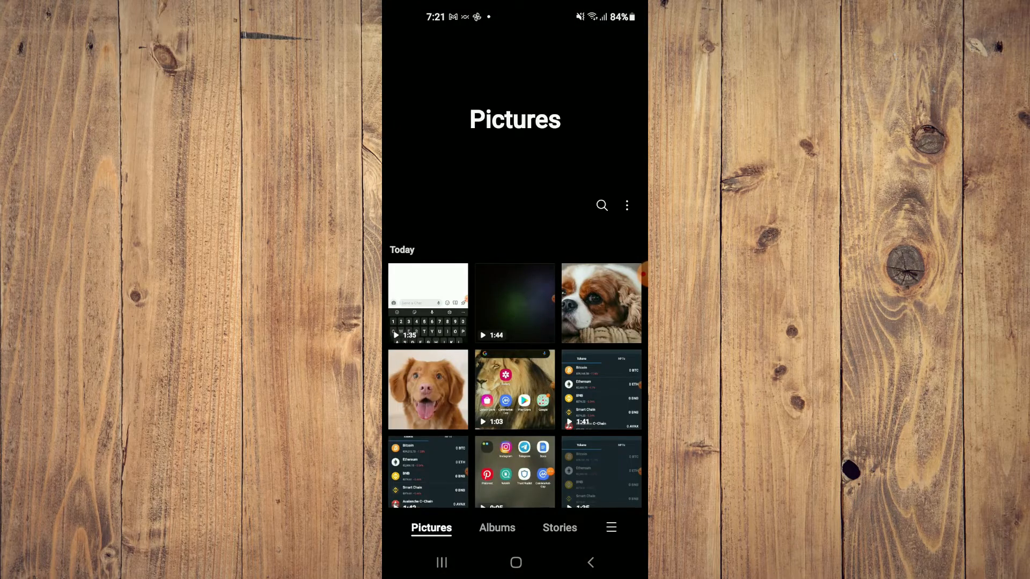
left_click(428, 390)
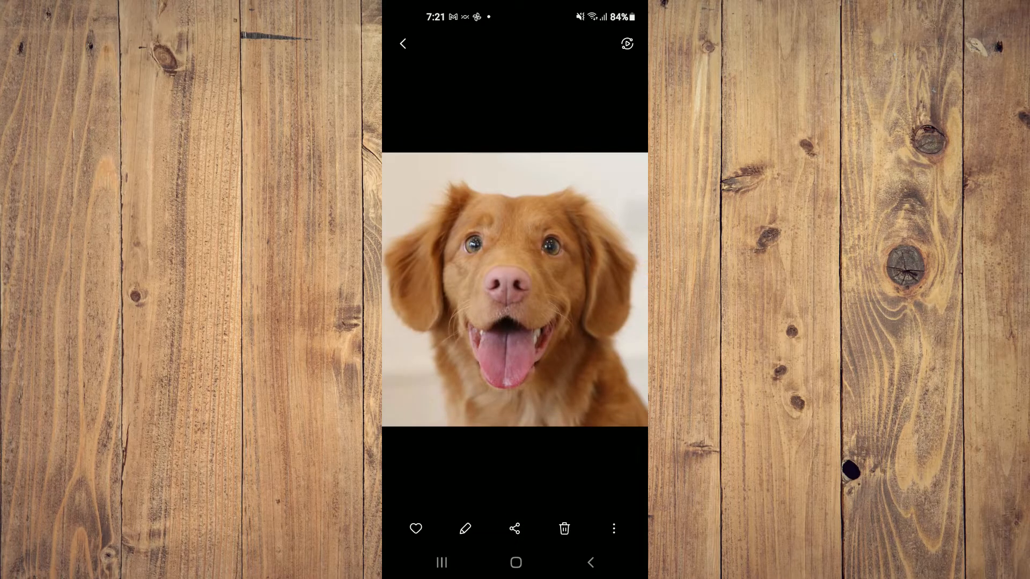
left_click(514, 529)
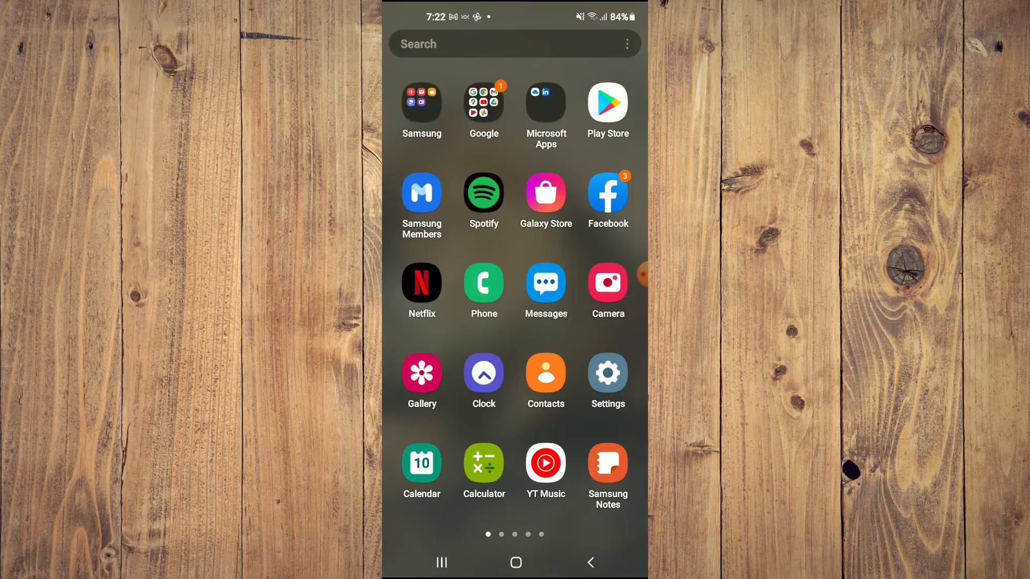
Switch off 'Show contacts when sharing content' under Advanced features, then go Home.
left_click(606, 378)
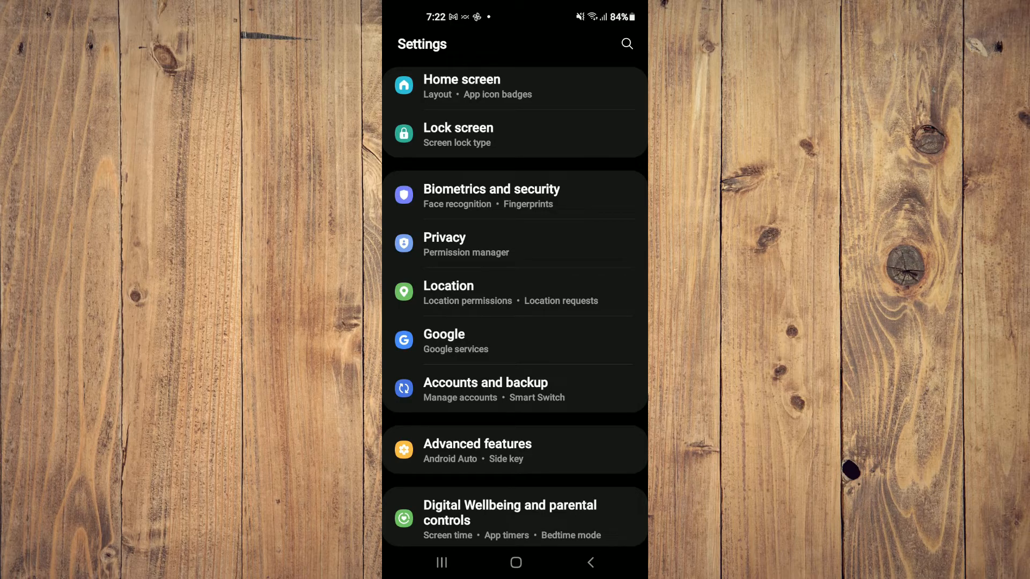
left_click(514, 450)
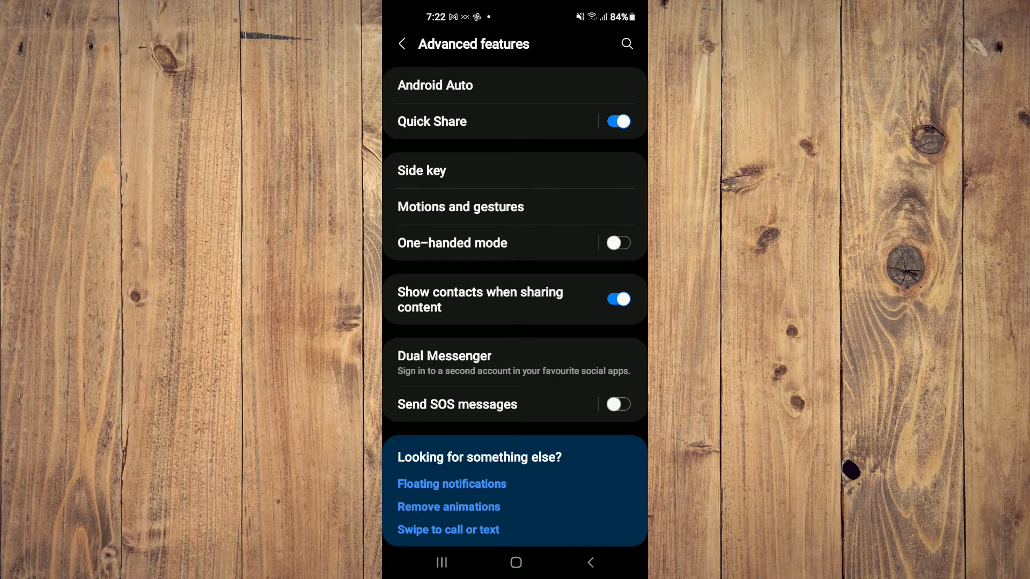
left_click(615, 299)
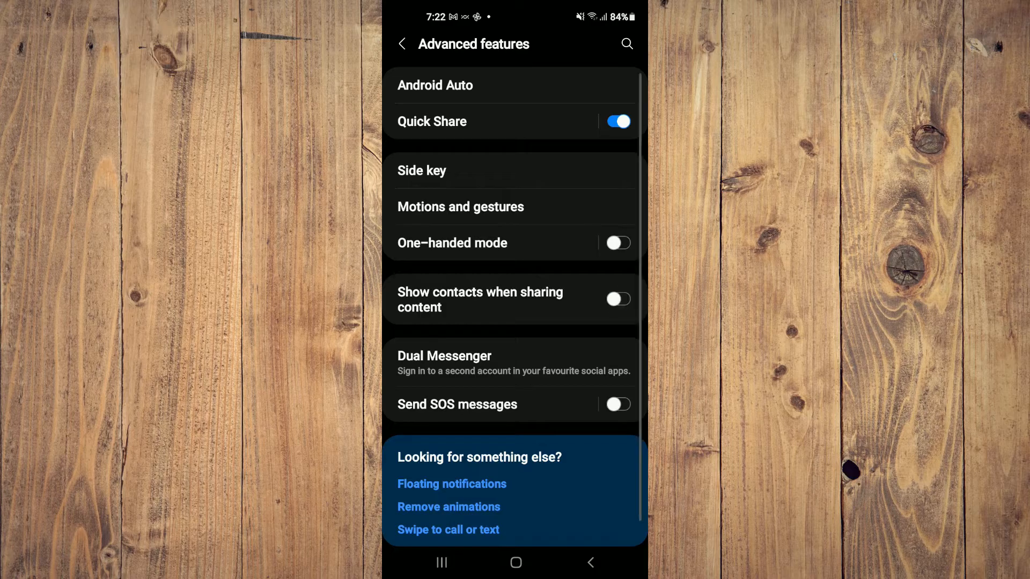
left_click(589, 563)
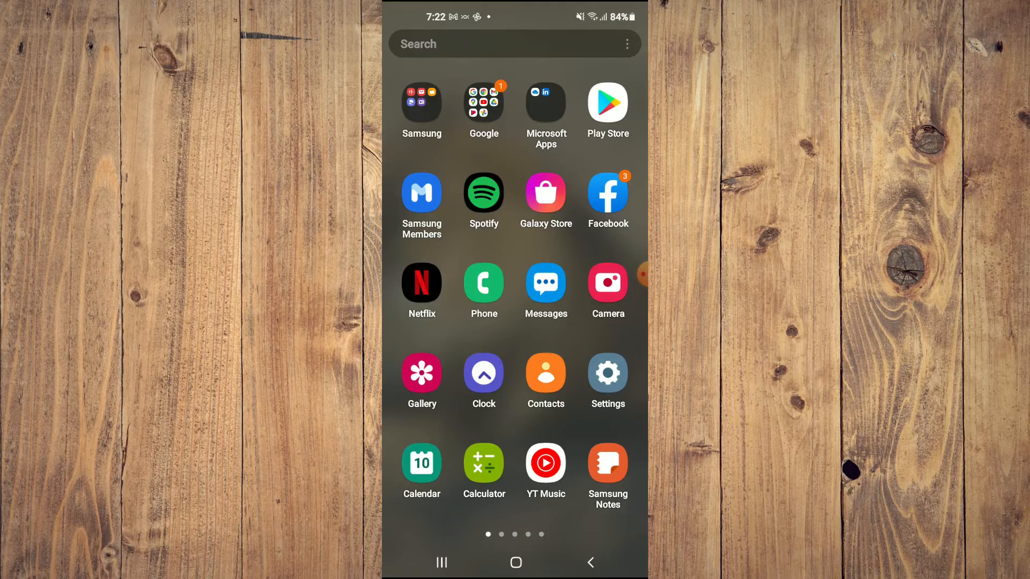
Open the spaniel photo in Gallery and show its share sheet without contact suggestions.
left_click(421, 378)
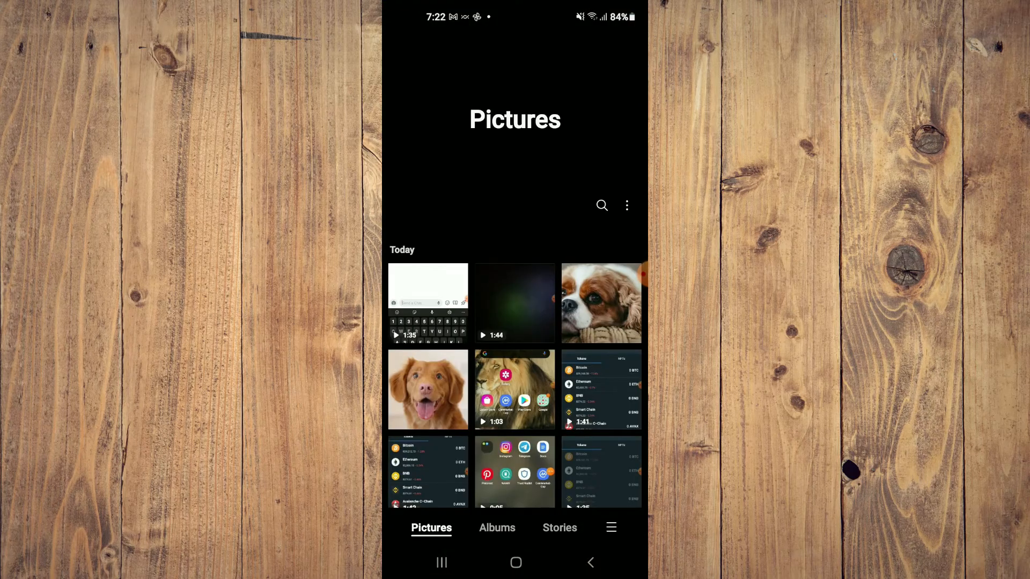
left_click(599, 302)
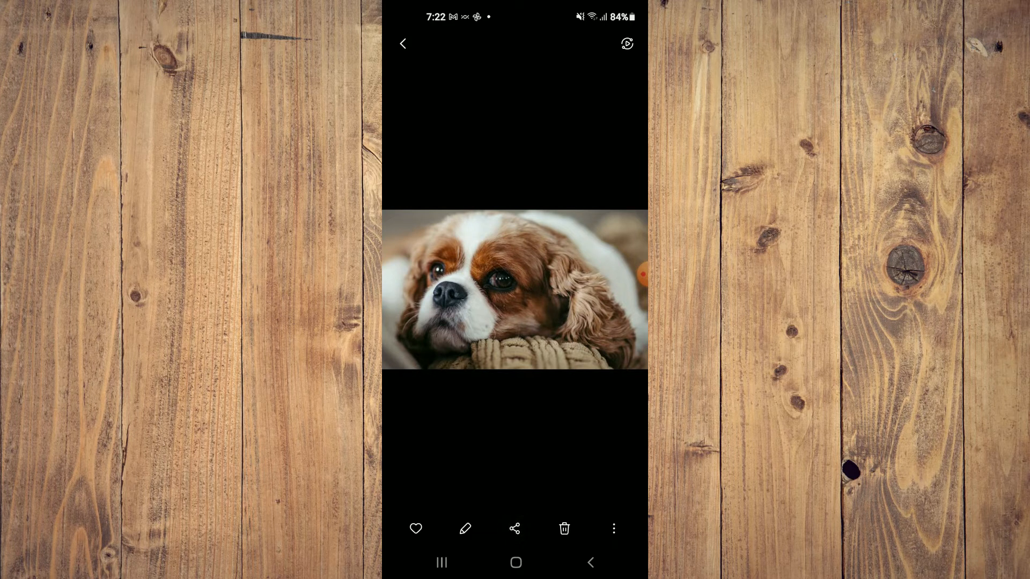
left_click(514, 529)
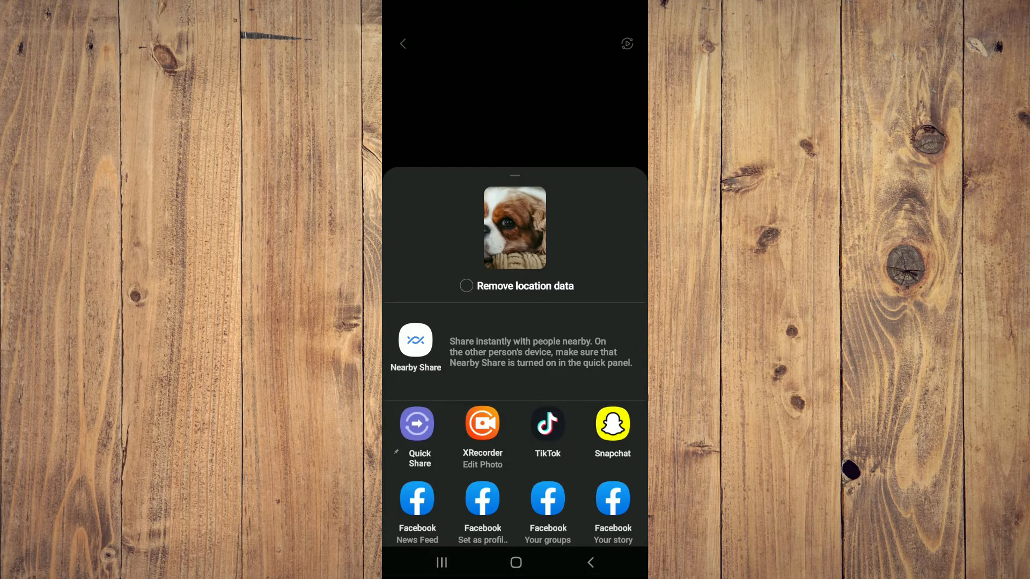